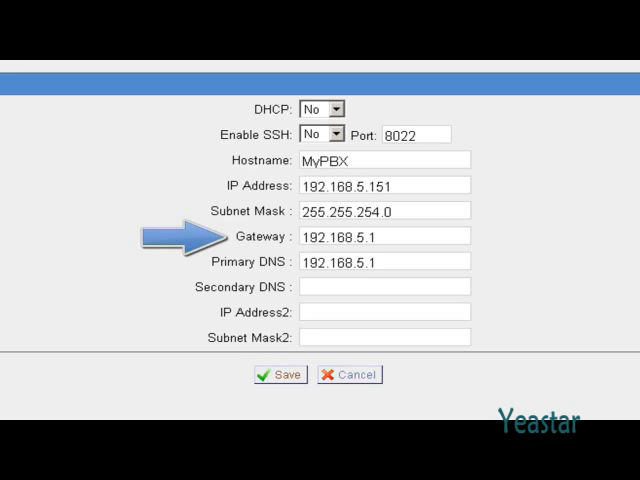
pyautogui.moveTo(267, 261)
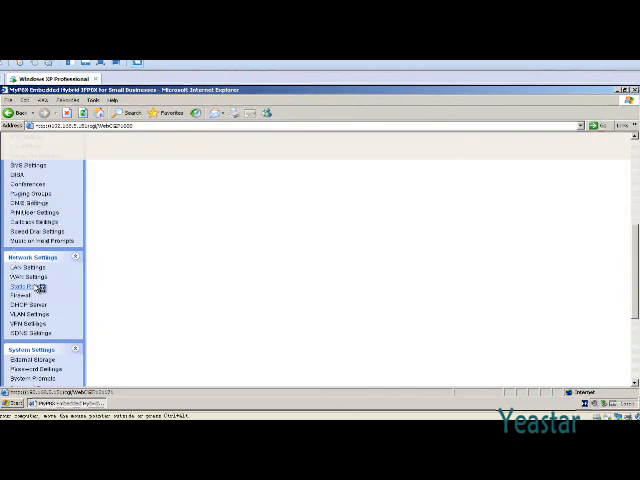
# Open Static Route settings from the Network Settings menu
pyautogui.click(30, 288)
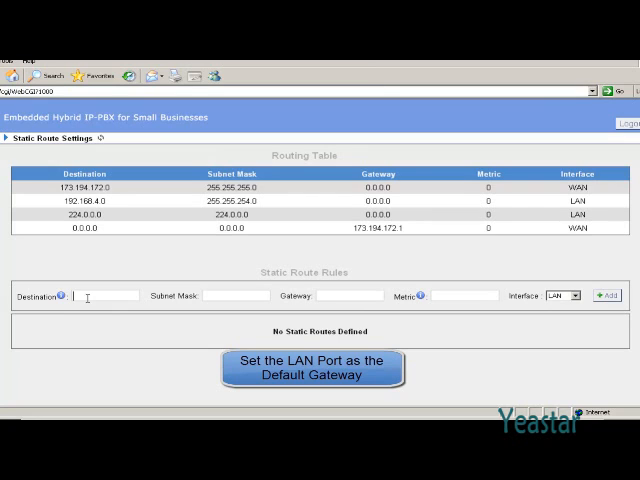
# Fill a route with destination 0.0.0.0, mask 0.0.0.0, gateway 192.168.5.1, interface LAN
pyautogui.write('0')
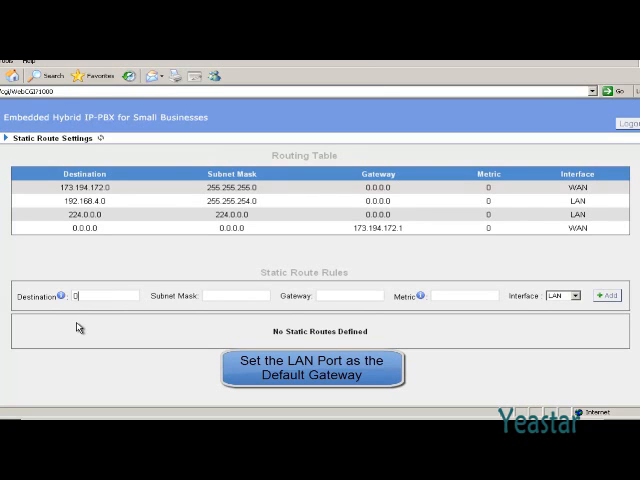
pyautogui.write('0.0.0.0')
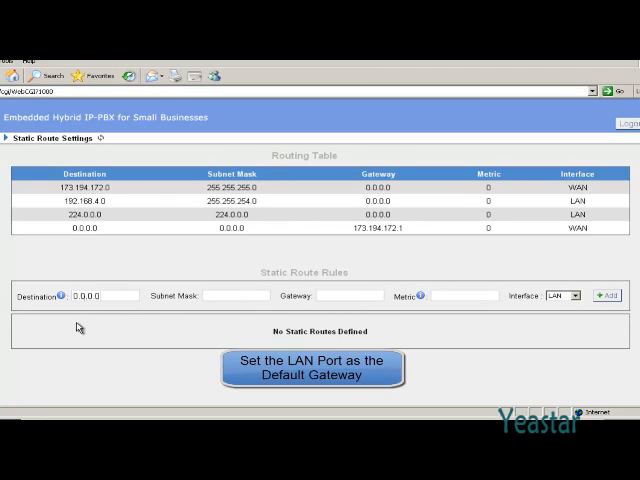
pyautogui.write('0.0.0.0')
pyautogui.write('1')
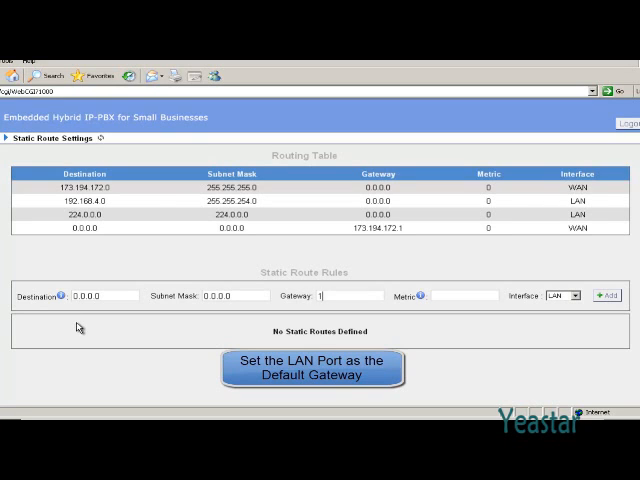
pyautogui.write('92.168.5.1')
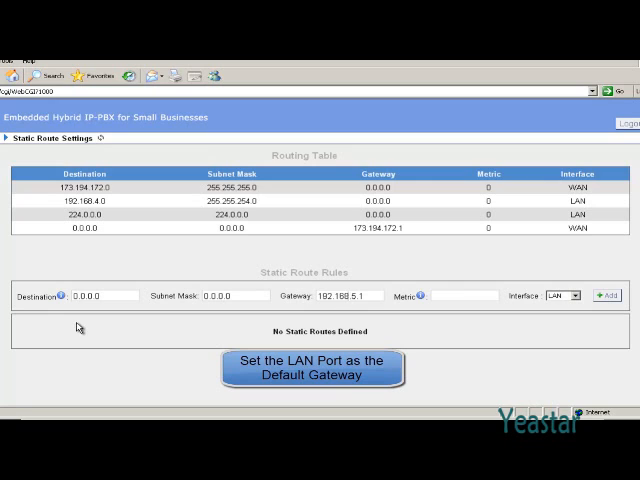
pyautogui.moveTo(555, 311)
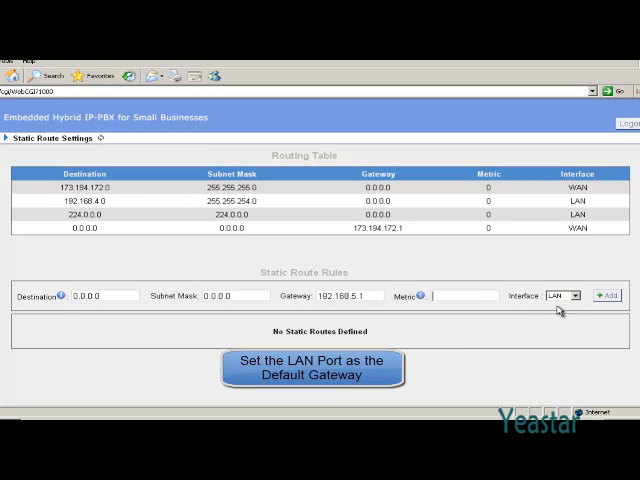
pyautogui.click(573, 295)
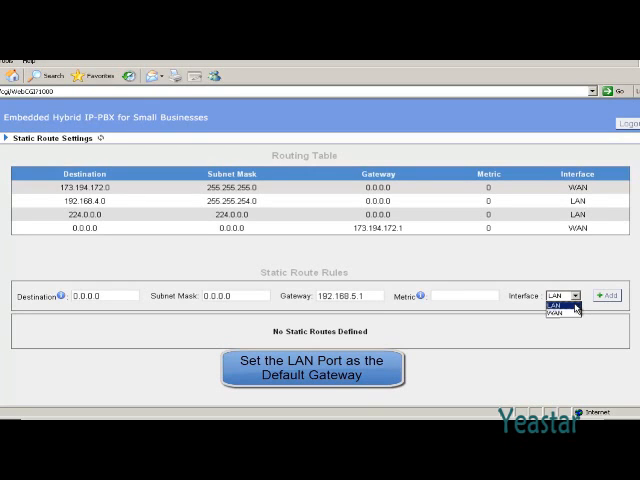
pyautogui.click(562, 305)
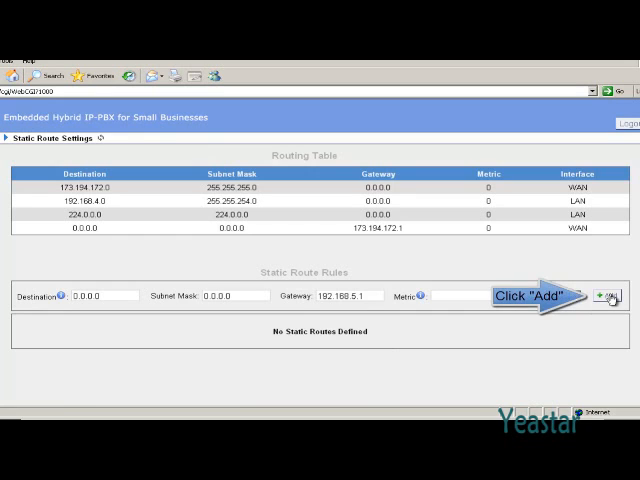
# Add the LAN default route 0.0.0.0 via 192.168.5.1 to the routing table
pyautogui.click(610, 296)
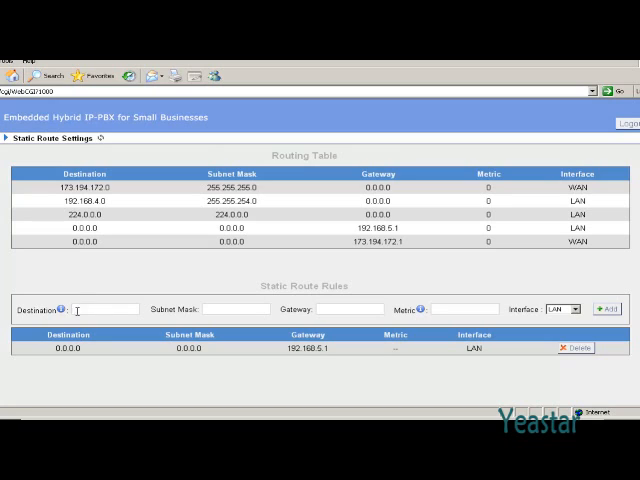
# Fill a route to 115.239.210.26/255.255.255.255 via gateway 173.194.172.1 on WAN
pyautogui.write('116')
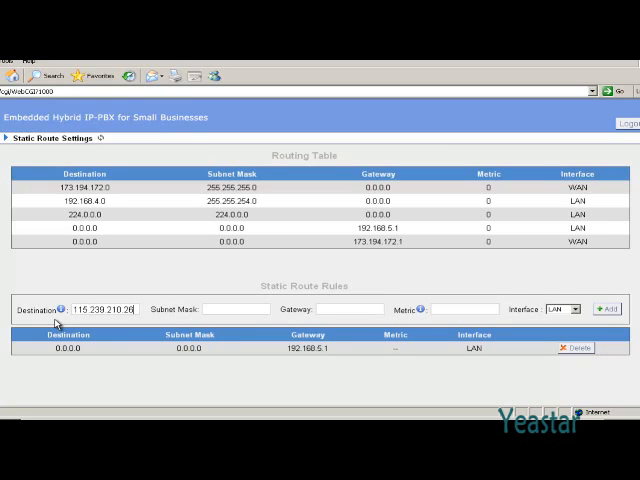
pyautogui.write('255.255.255.255')
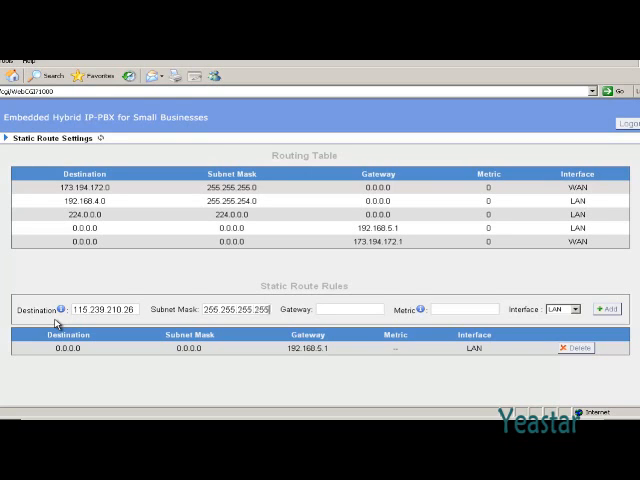
pyautogui.write('173.194.172.1')
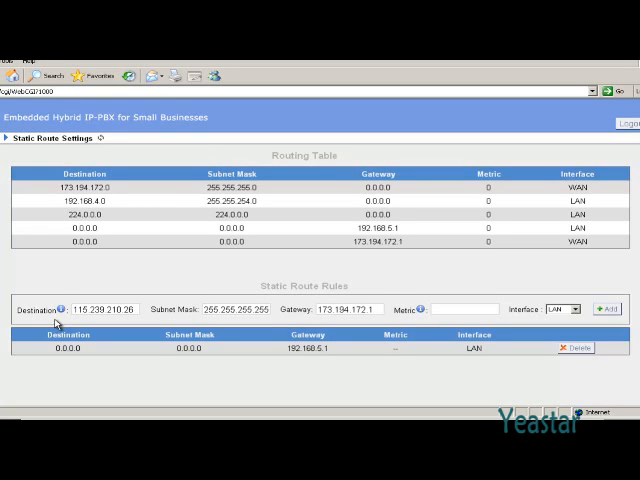
pyautogui.moveTo(510, 330)
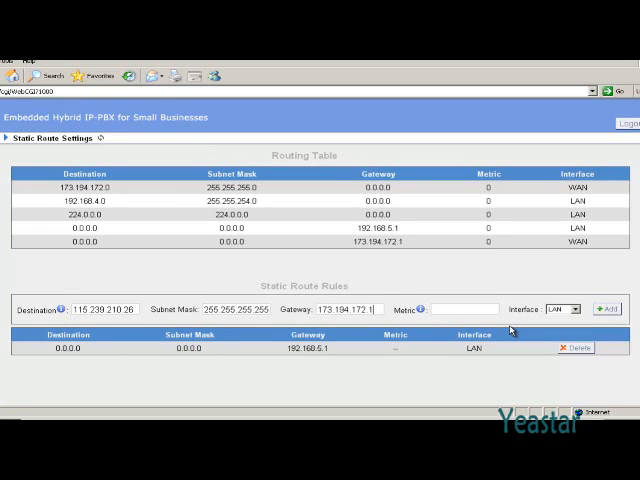
pyautogui.click(582, 308)
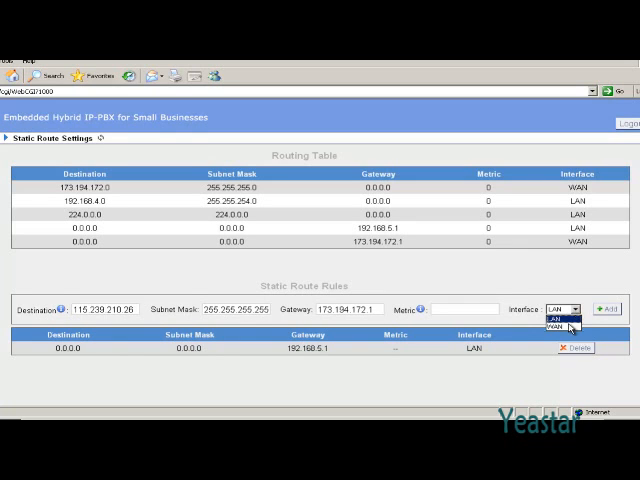
pyautogui.click(551, 324)
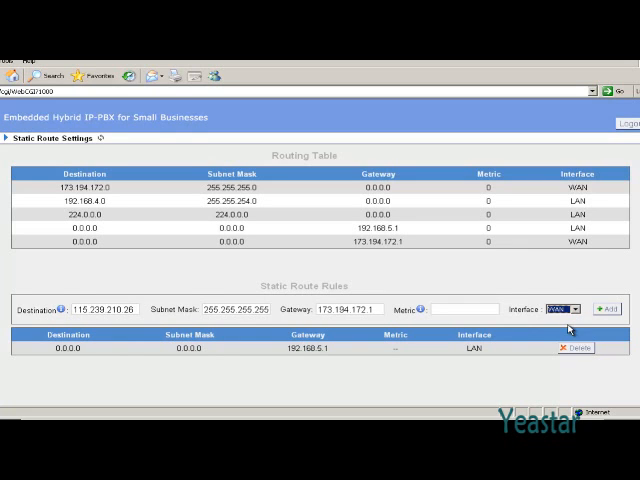